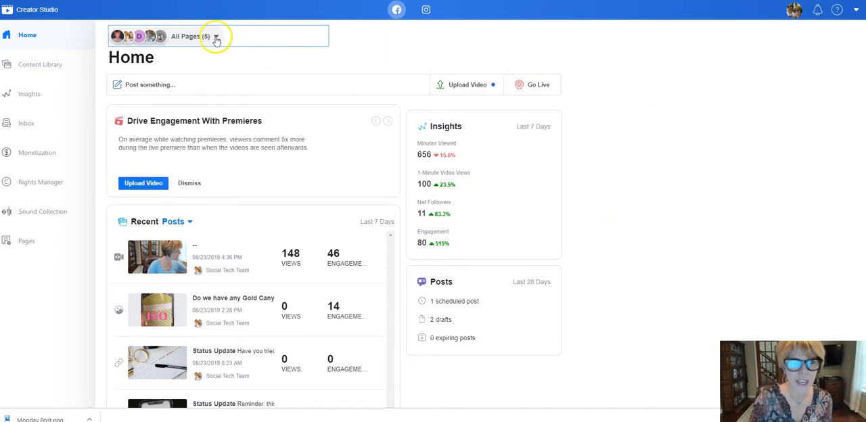
Glance at the pages and Instagram side, then reopen Creator Studio via Facebook search.
click(216, 37)
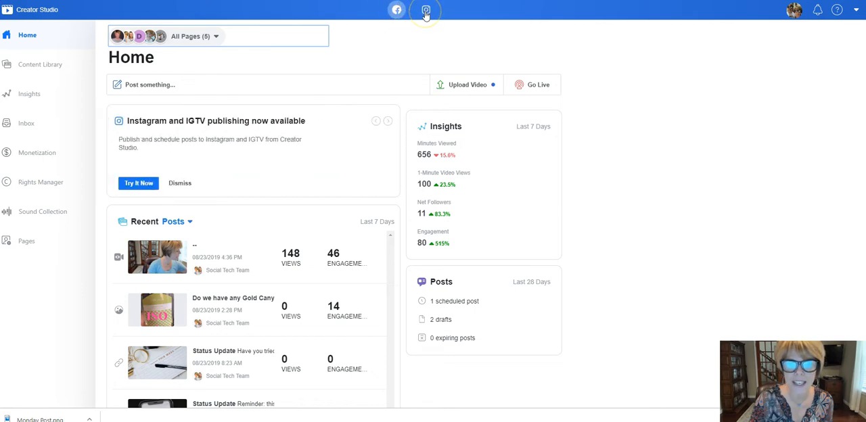
click(425, 9)
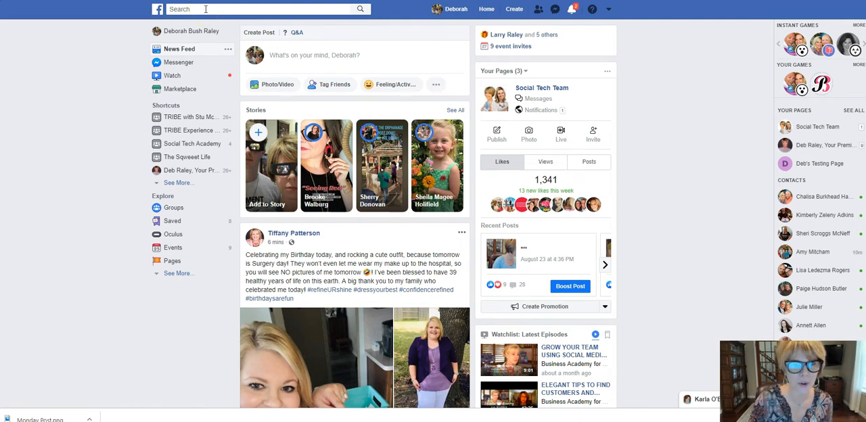
mouse_move(274, 10)
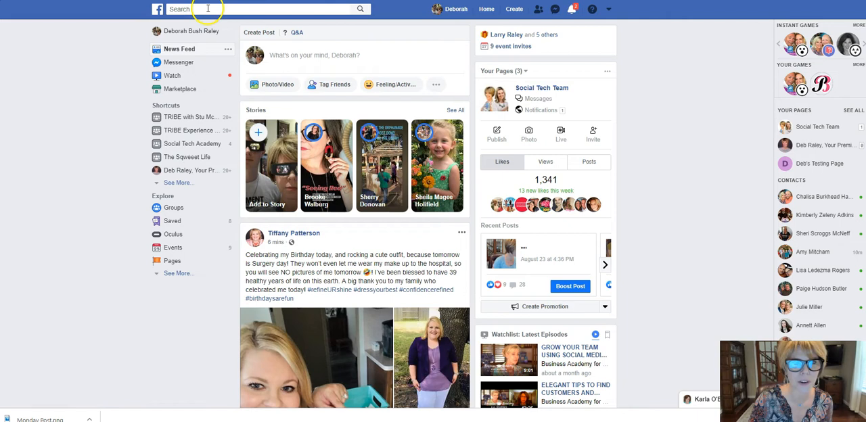
click(257, 8)
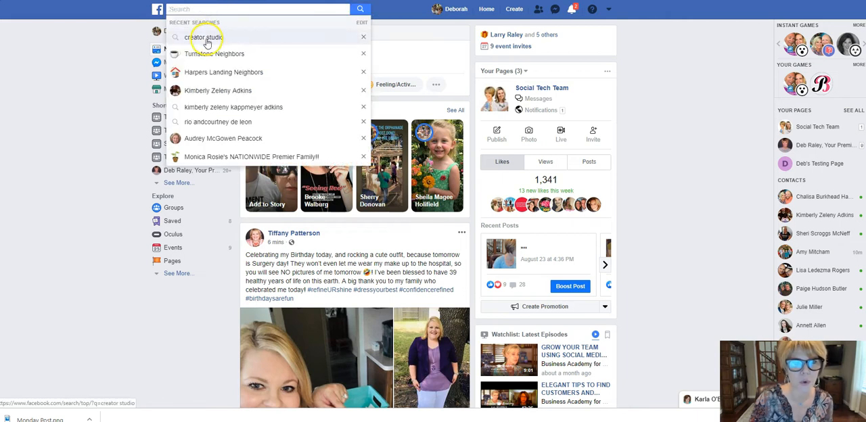
click(204, 37)
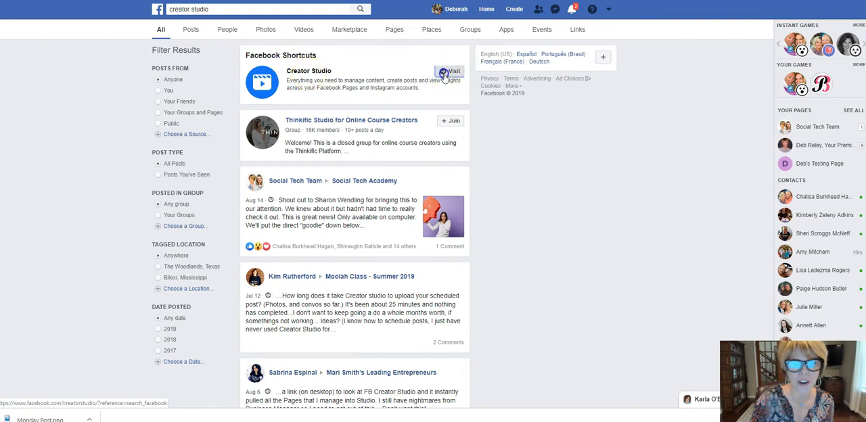
click(449, 71)
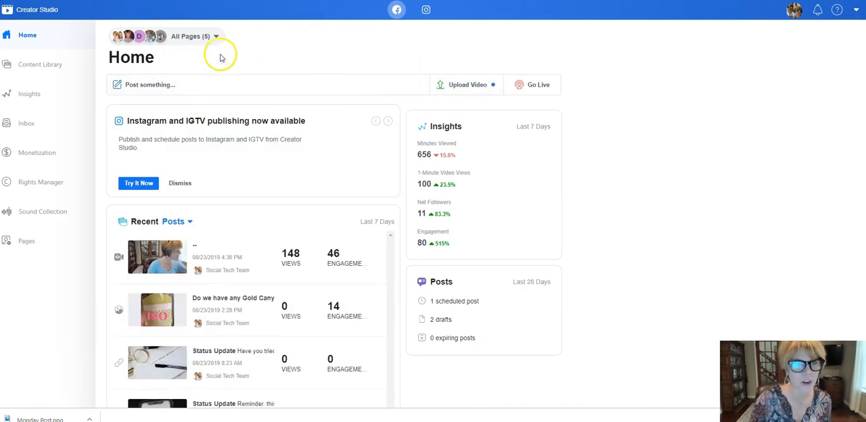
mouse_move(215, 76)
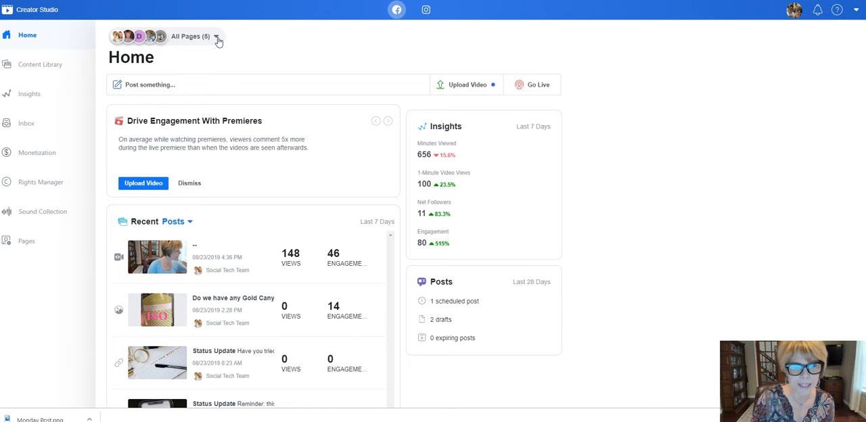
Deselect all pages except Social Tech Team in the page filter and apply it.
click(191, 36)
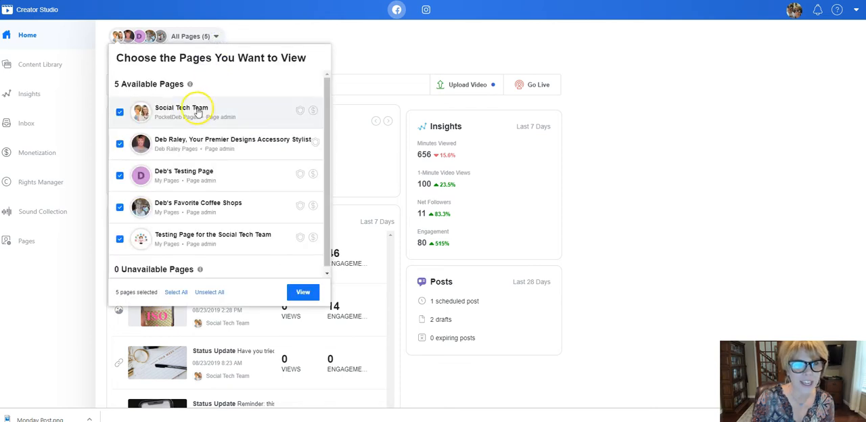
click(119, 144)
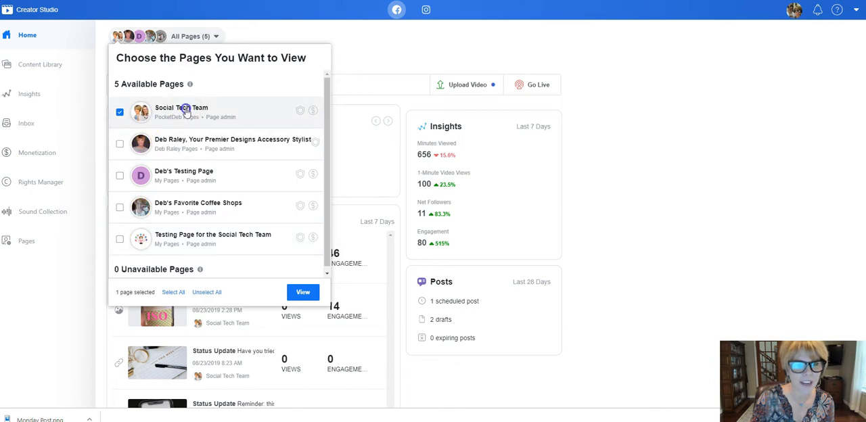
click(303, 292)
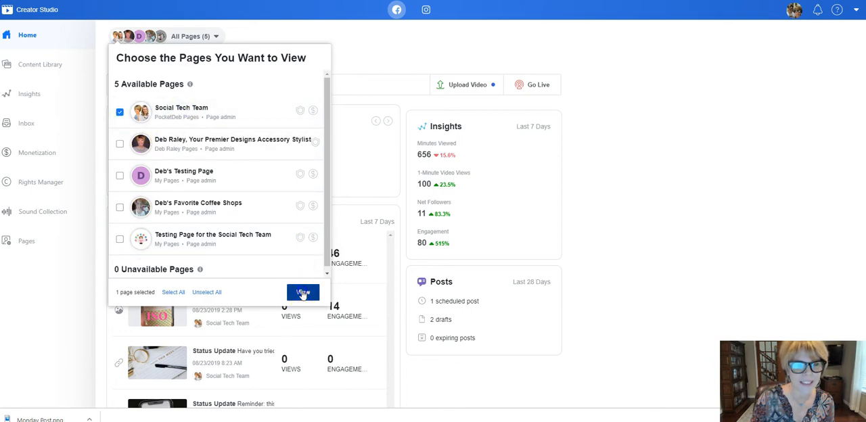
click(302, 292)
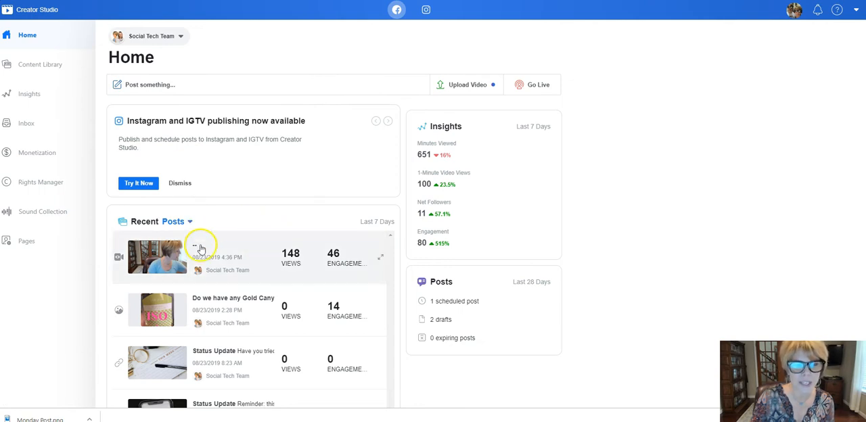
mouse_move(237, 243)
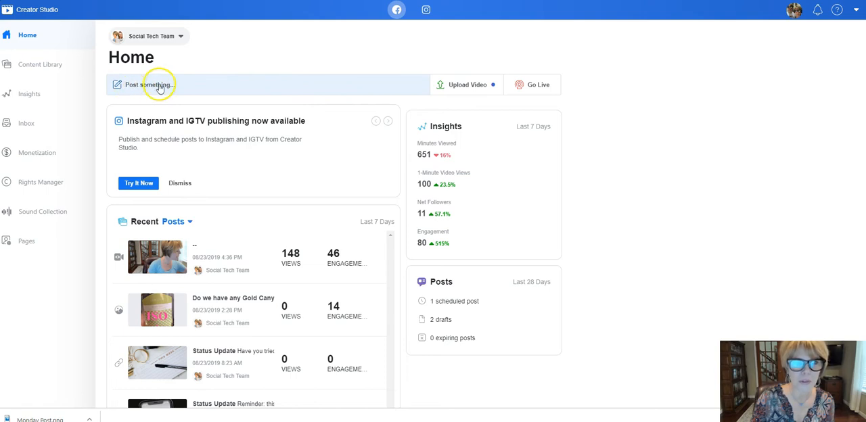
Compose the Monday to-do-list photo post and schedule it for 8/26/2019 at 8:00 AM.
click(160, 84)
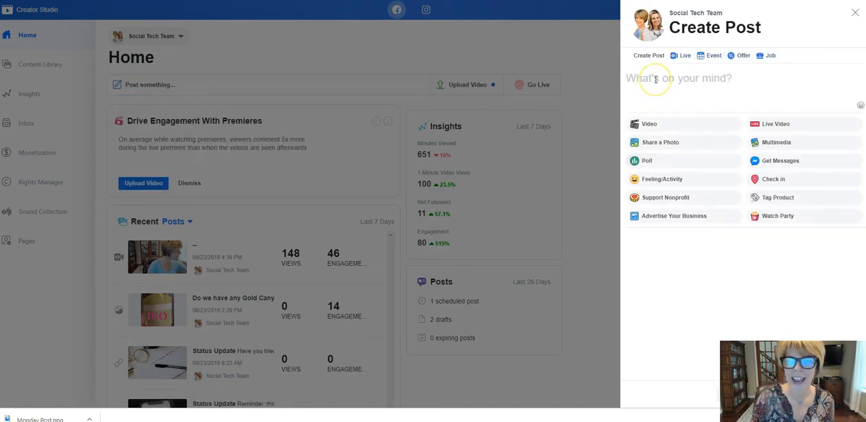
click(655, 78)
text(It's Monday gang! It really doesn't matter much which day of the week we are talking about, my Task List looks pretty much the same every day - sometimes even longer than this.... How about yours?)
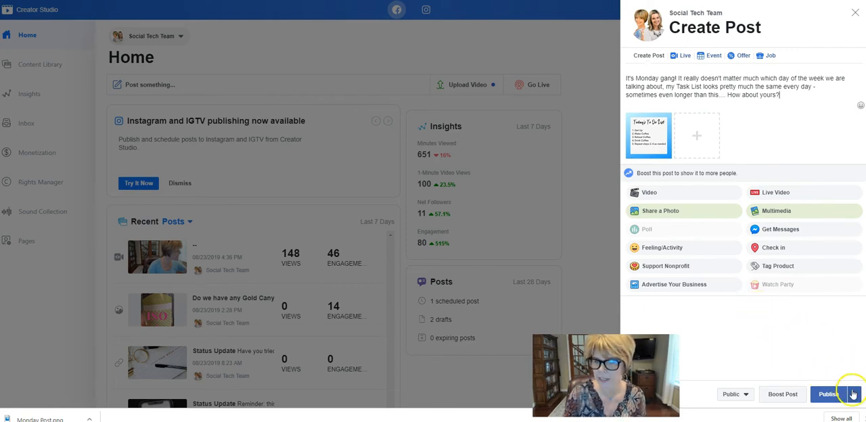
click(853, 394)
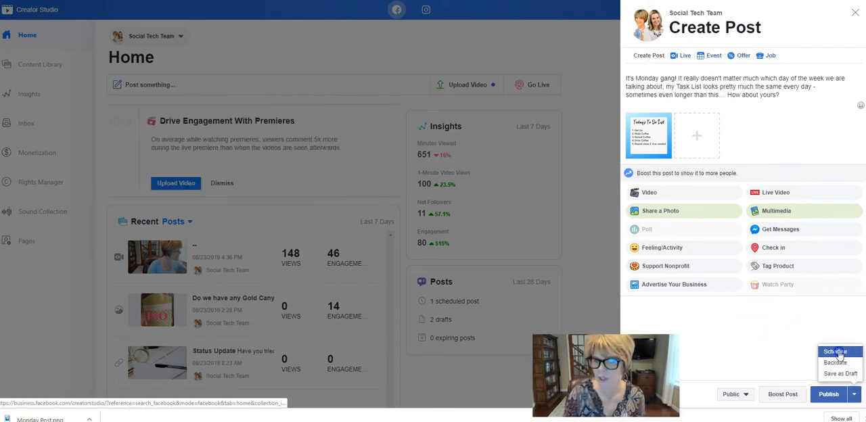
click(834, 351)
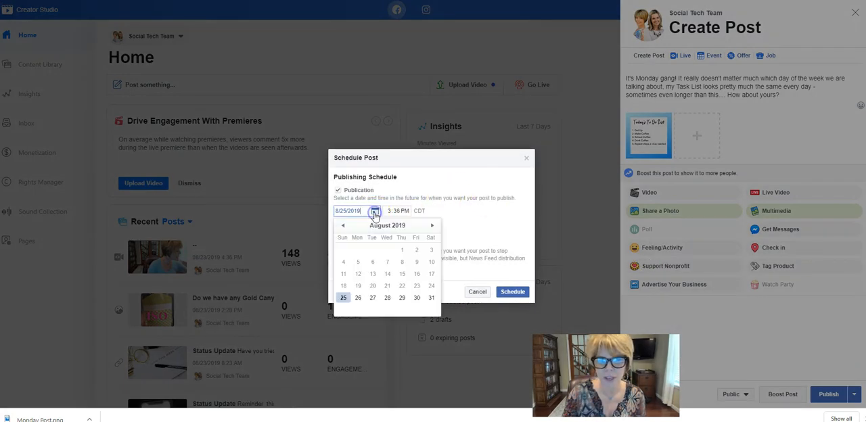
click(375, 210)
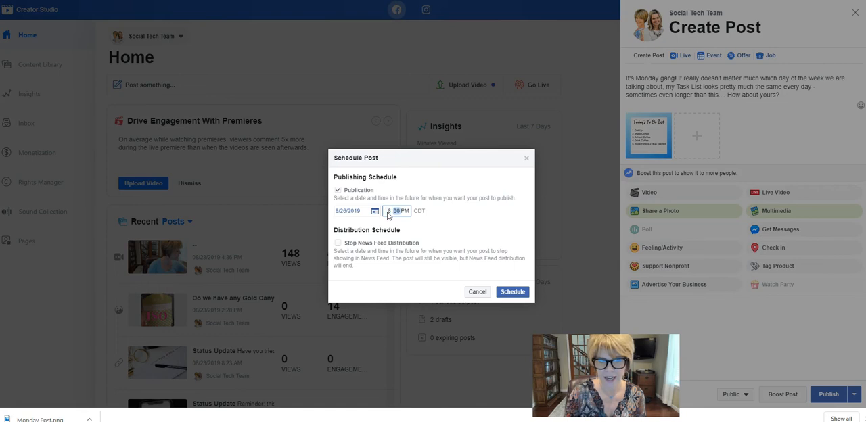
click(398, 211)
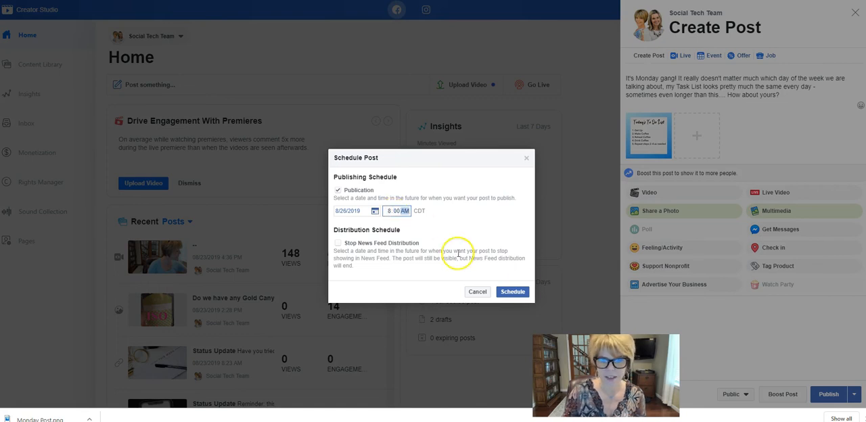
click(512, 291)
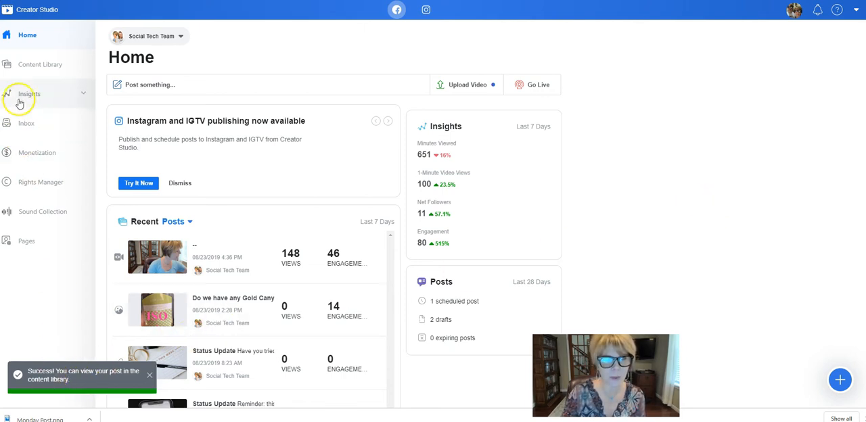
mouse_move(40, 64)
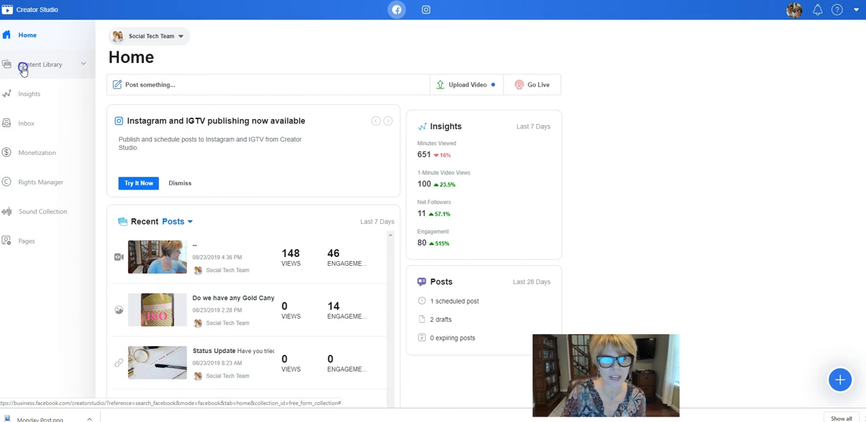
Browse the Content Library's scheduled and all posts, then the sound collection section.
click(42, 63)
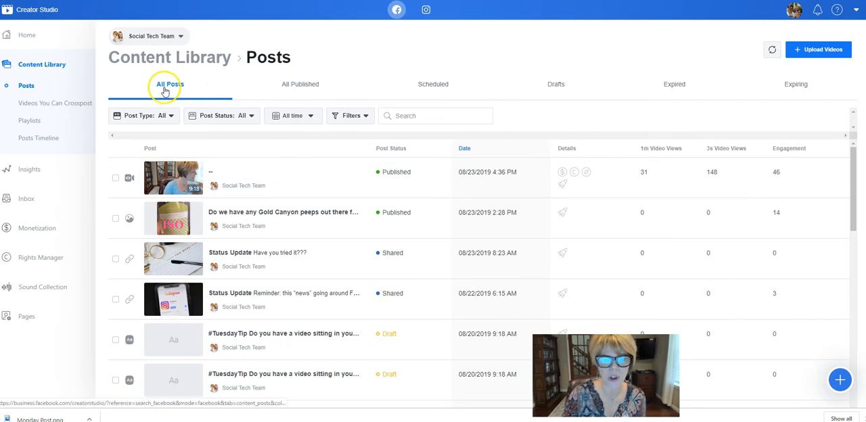
click(433, 84)
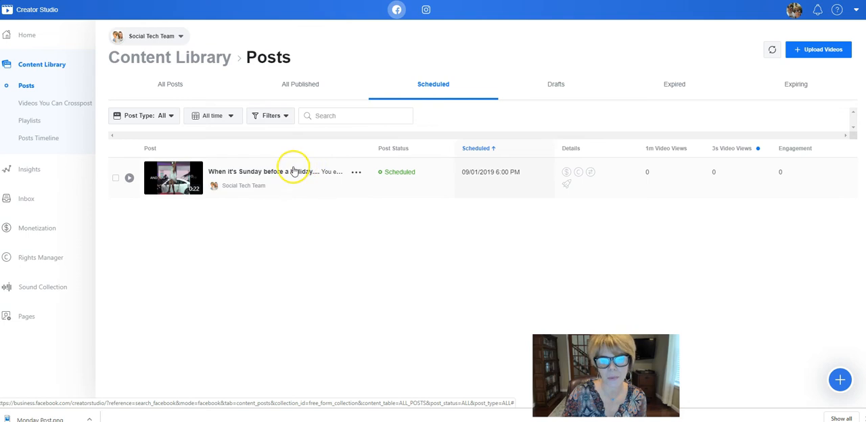
click(433, 84)
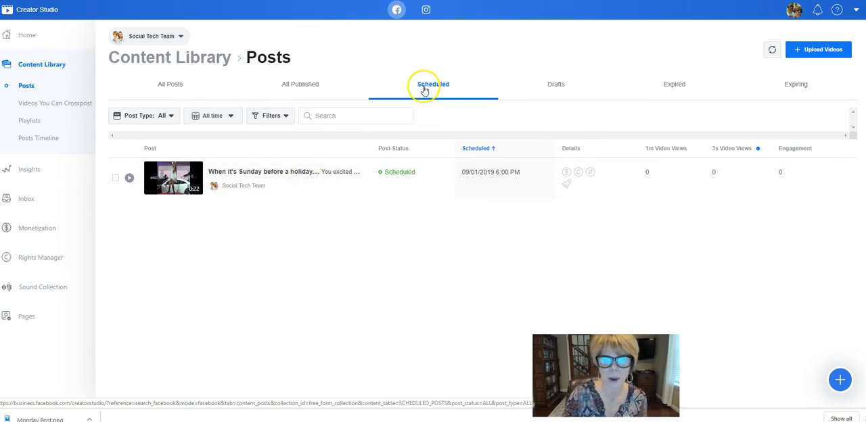
mouse_move(465, 91)
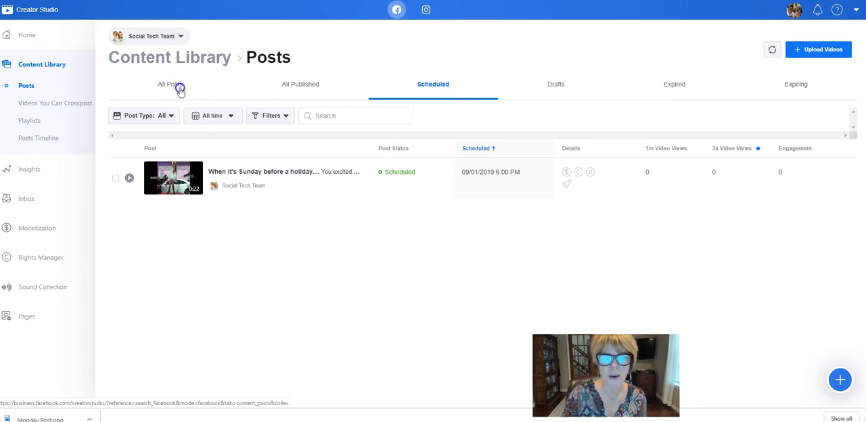
click(170, 84)
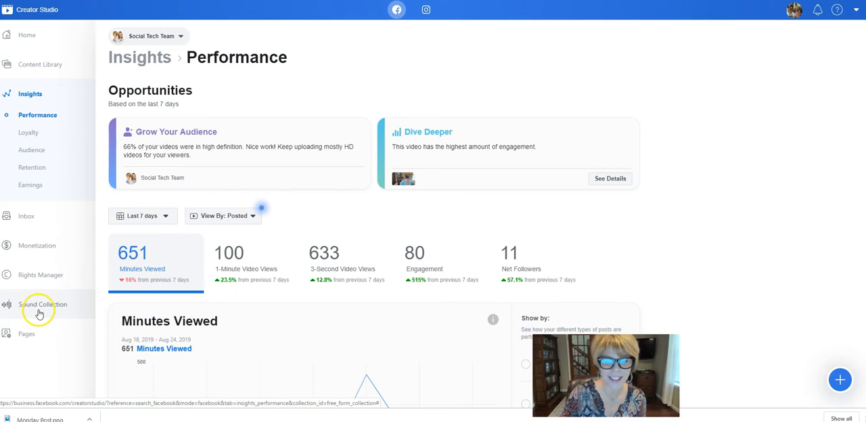
click(27, 35)
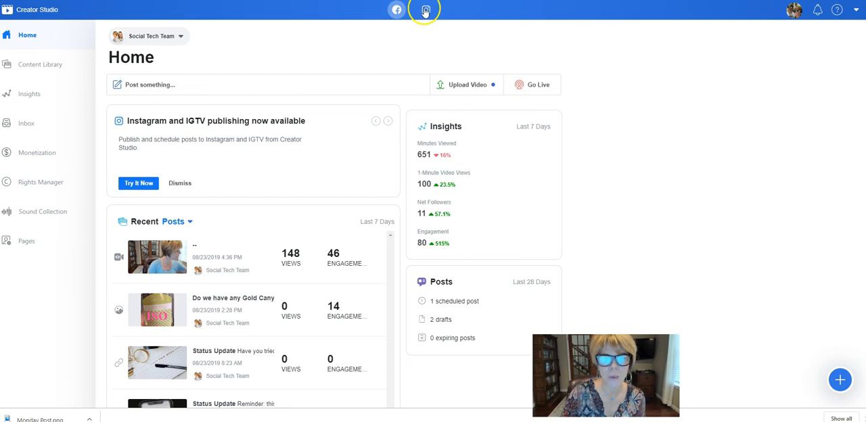
Switch to the Instagram side and bring up the Instagram Feed / IGTV post menu.
click(425, 10)
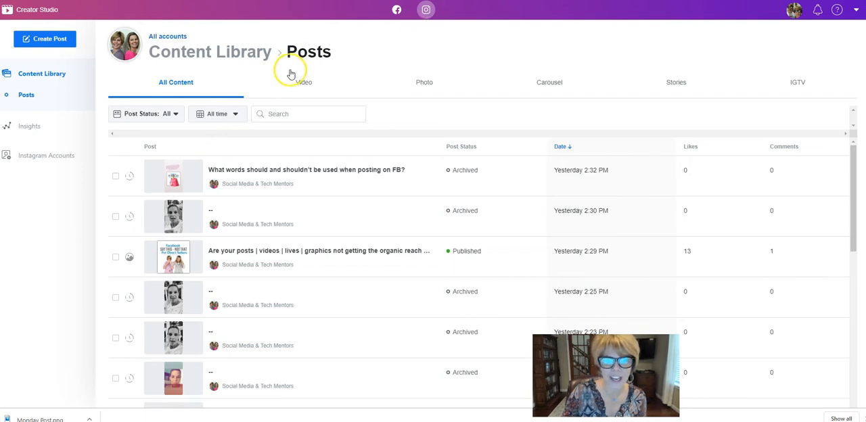
mouse_move(64, 166)
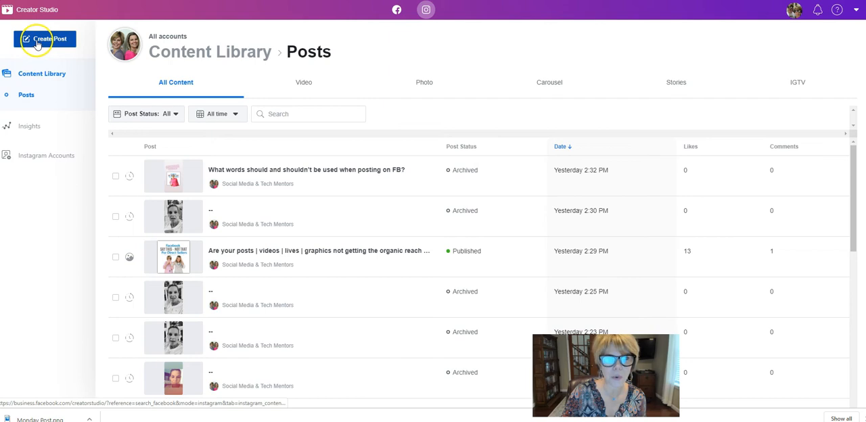
click(45, 39)
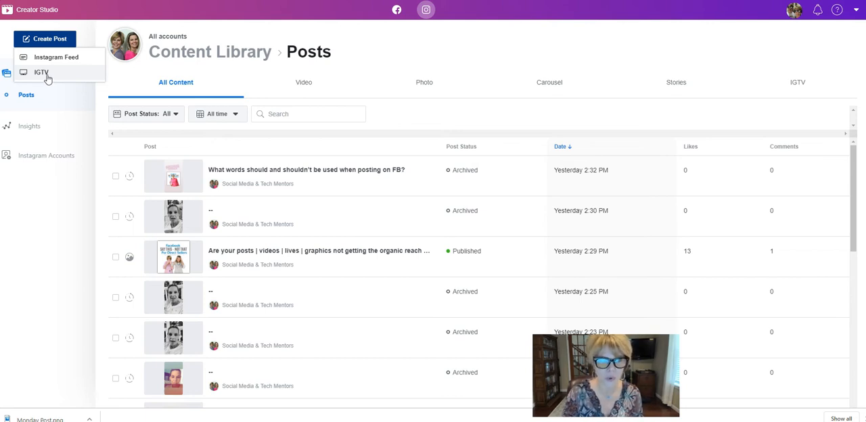
mouse_move(57, 57)
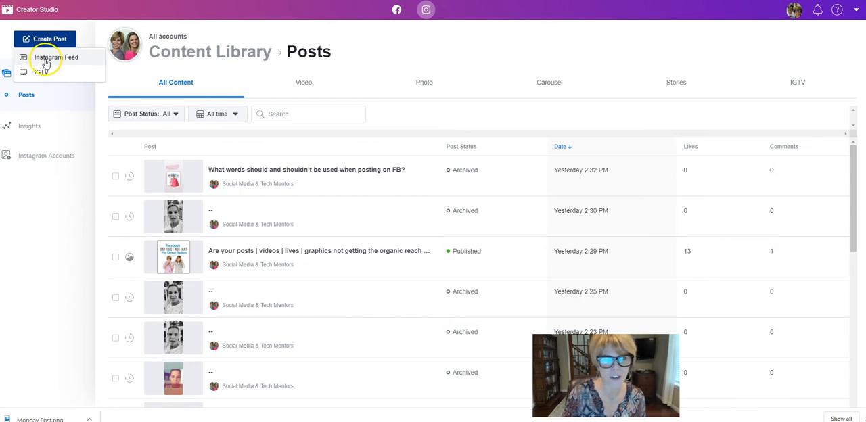
Start an Instagram Feed post for Social Media & Tech Mentors with the Monday caption and to-do image.
click(56, 57)
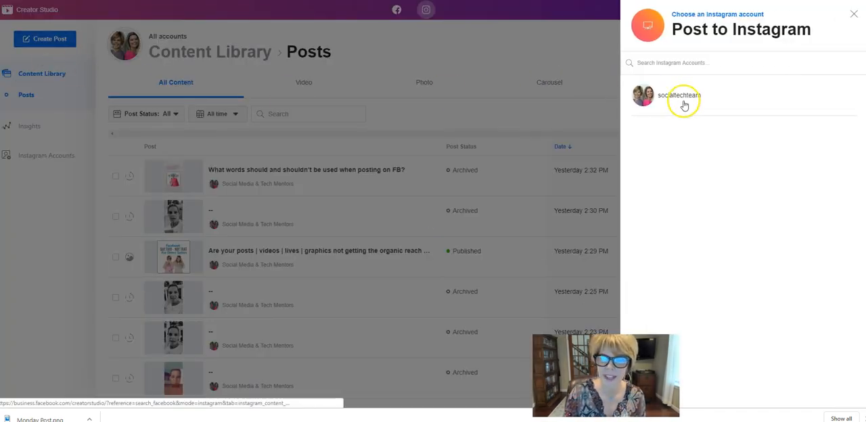
click(682, 94)
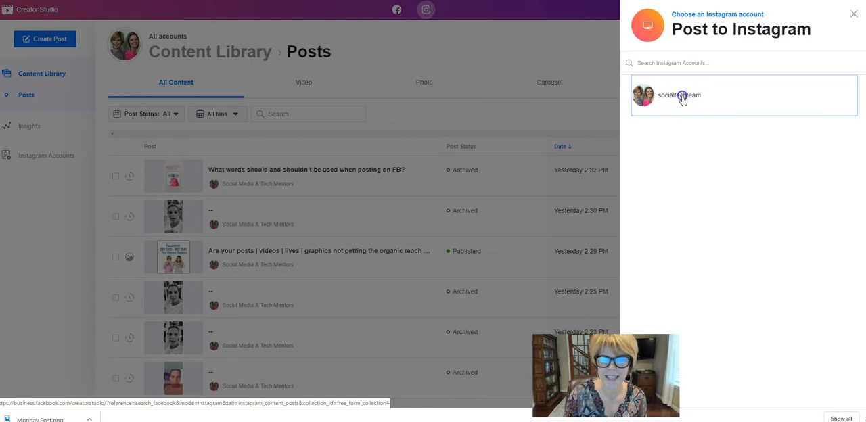
click(679, 95)
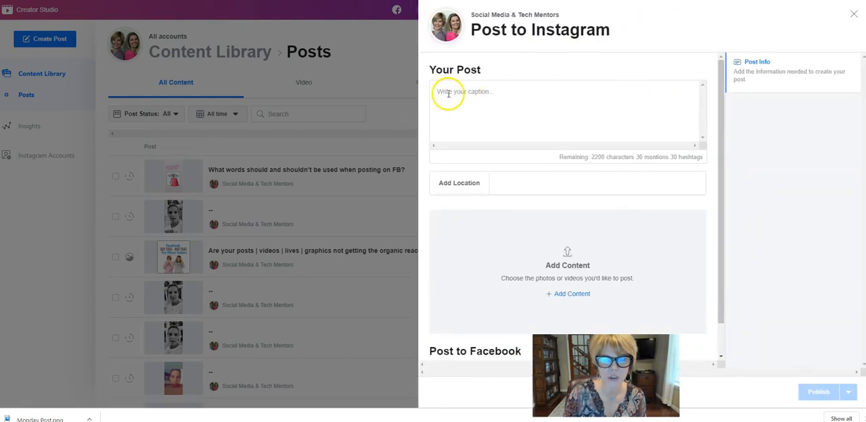
mouse_move(524, 255)
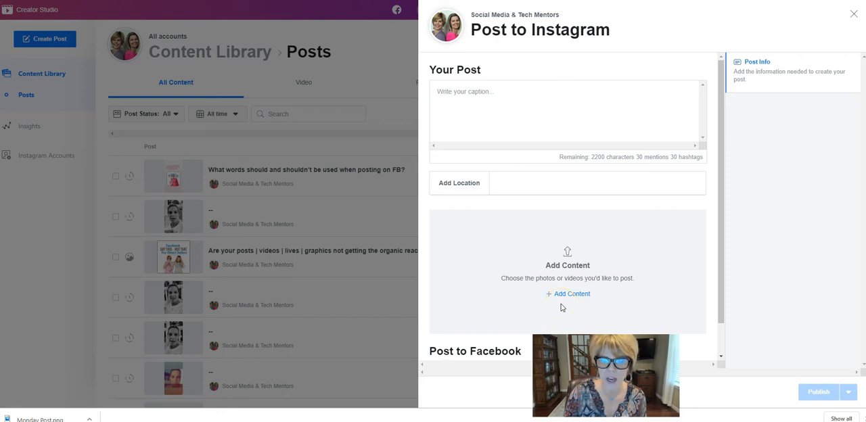
mouse_move(774, 357)
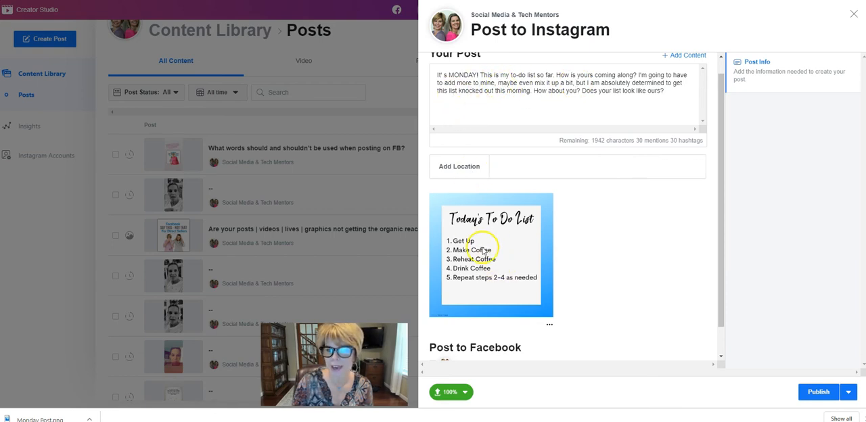
scroll(down, 3)
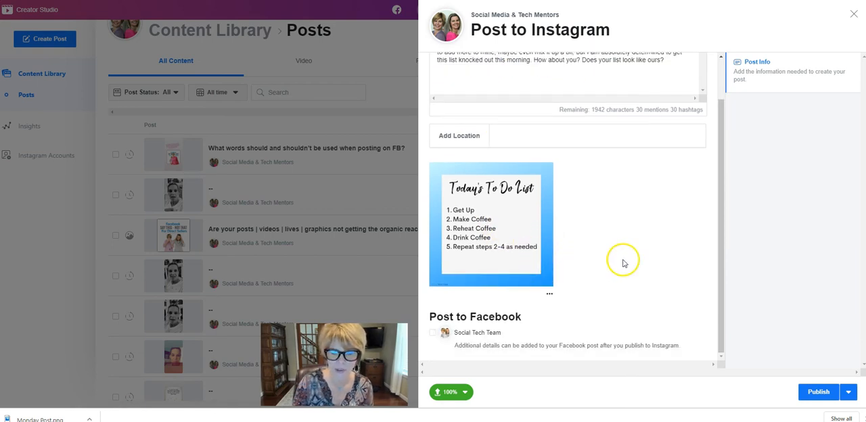
mouse_move(622, 265)
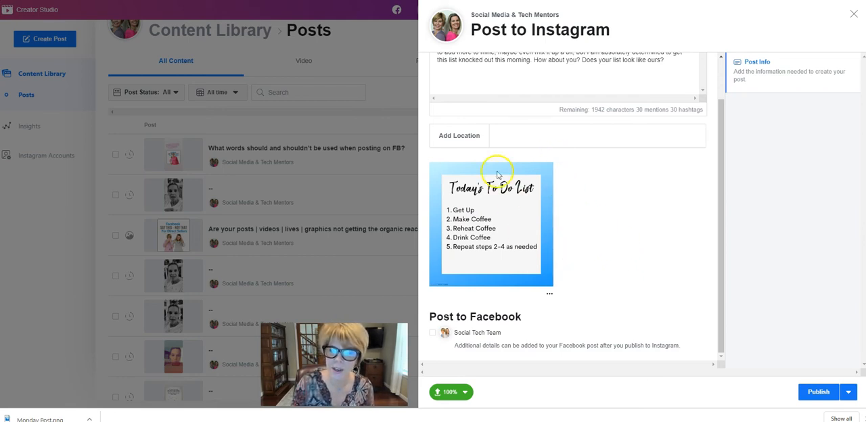
mouse_move(433, 335)
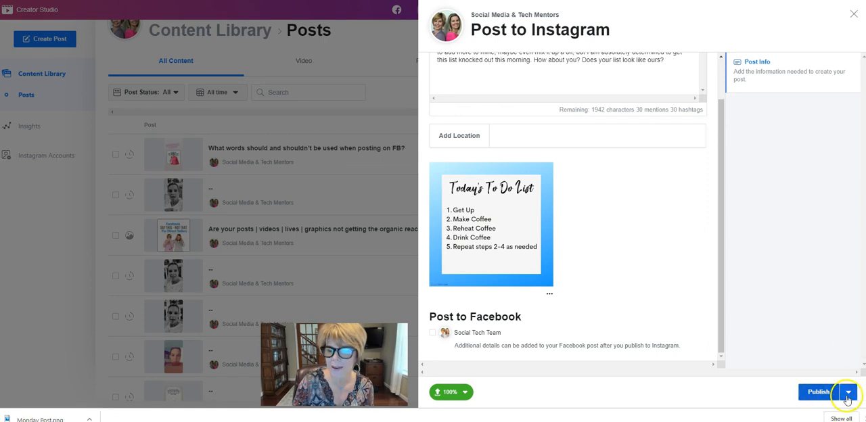
Schedule the to-do-list post for Aug 26, 2019 at 8:00 AM, then view Facebook posts.
click(846, 392)
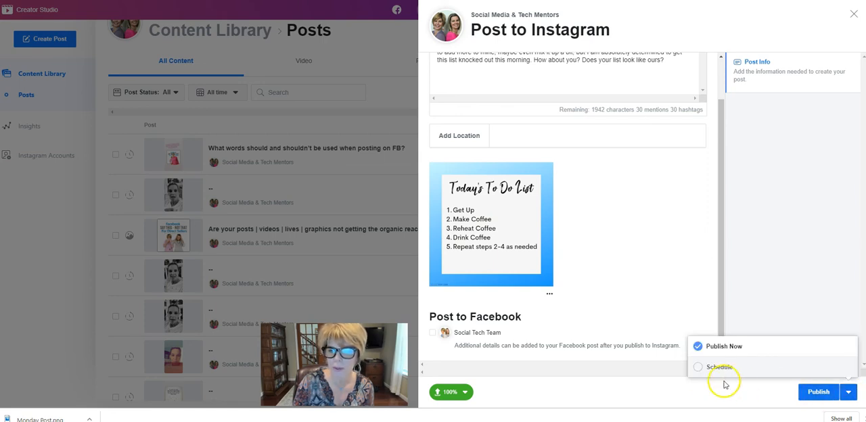
click(697, 367)
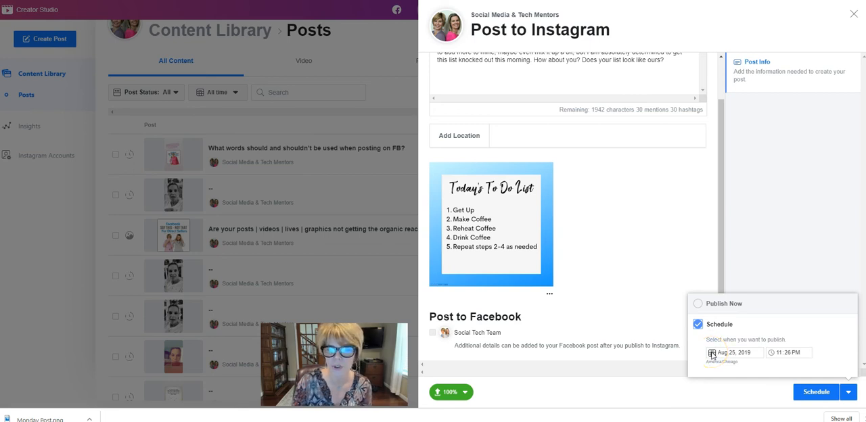
click(735, 353)
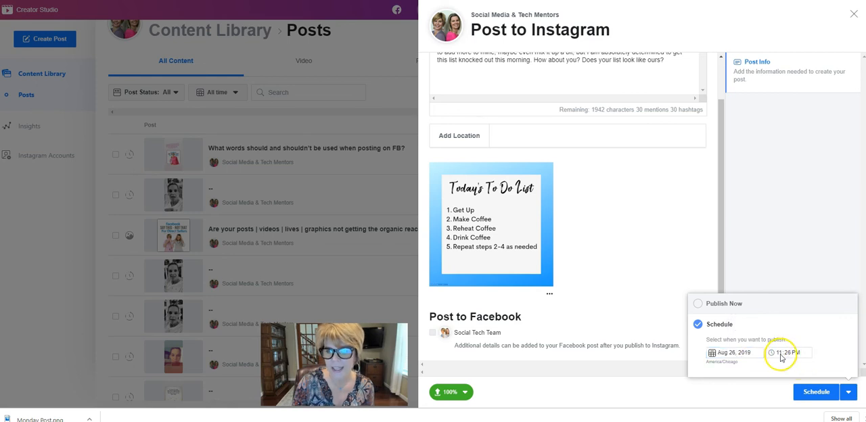
click(788, 352)
text(8:00 AM)
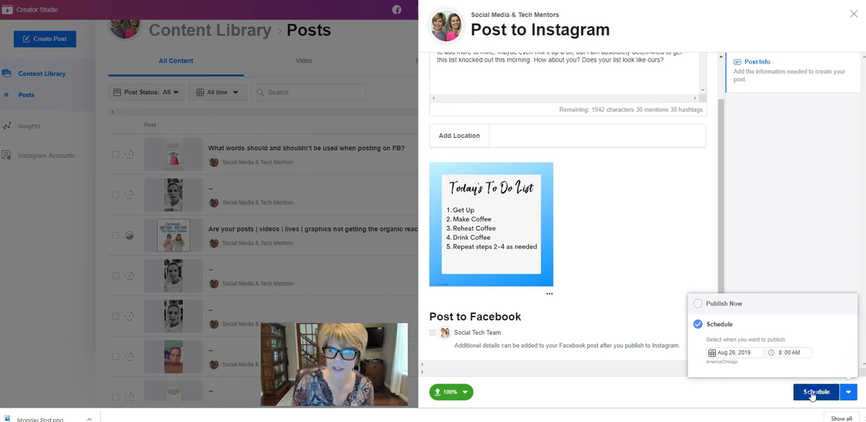
click(815, 393)
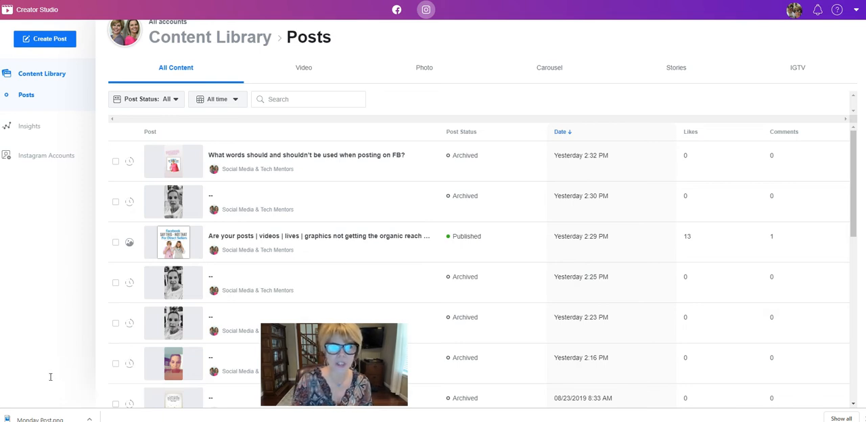
mouse_move(397, 9)
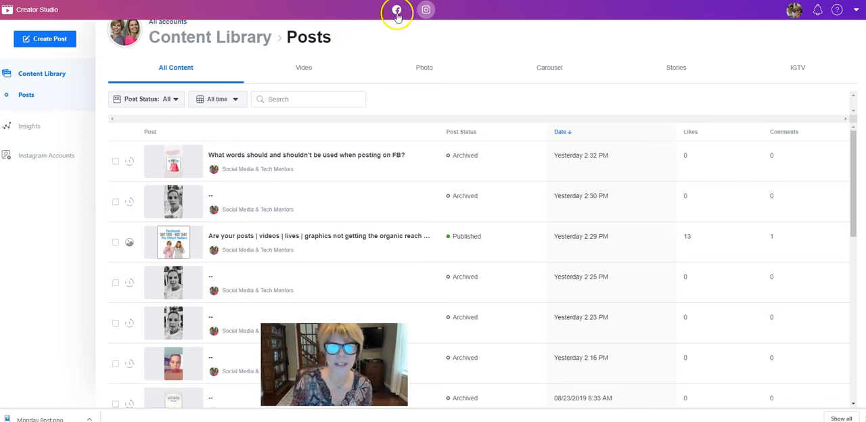
click(397, 9)
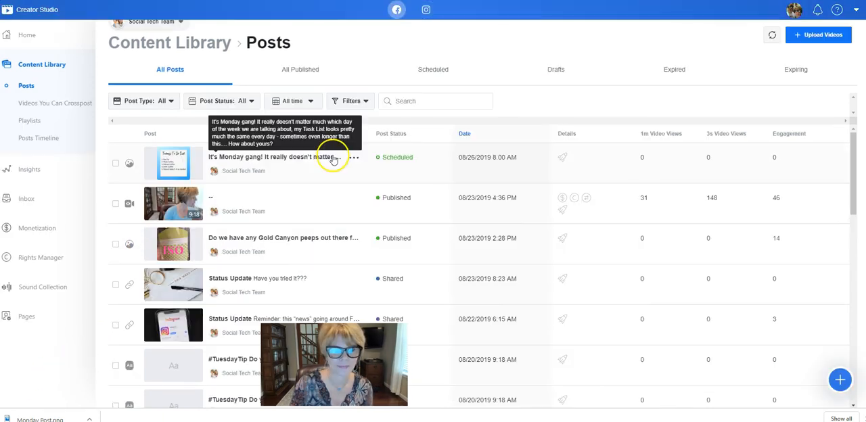
mouse_move(454, 52)
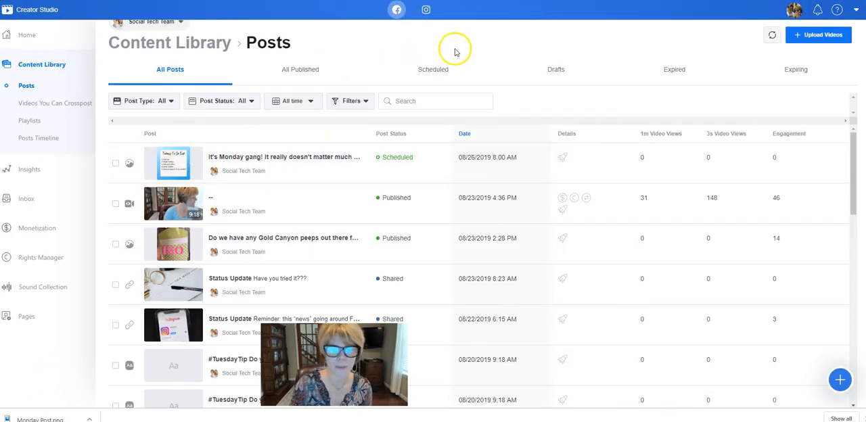